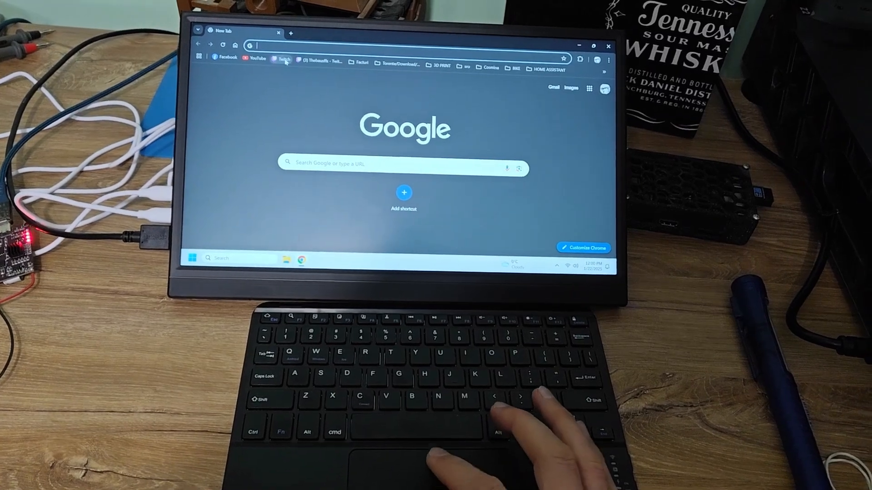
Go to Twitch from the bookmarks bar and load the live Caedrel League of Legends stream.
left_click(280, 60)
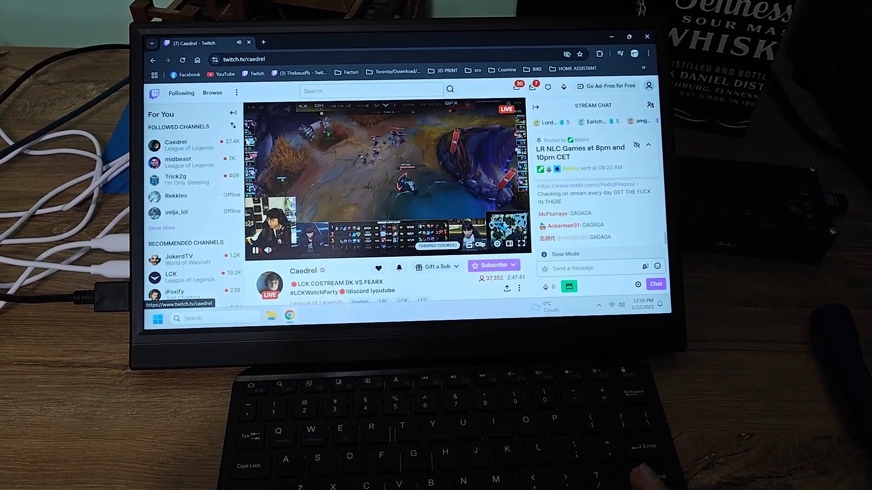
Leave the Caedrel stream playing and add a blank Chrome tab next to it.
left_click(521, 245)
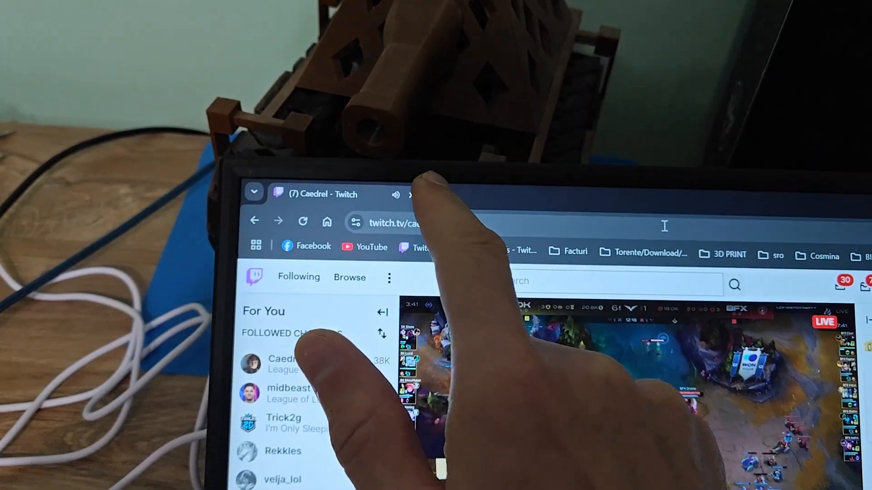
left_click(589, 177)
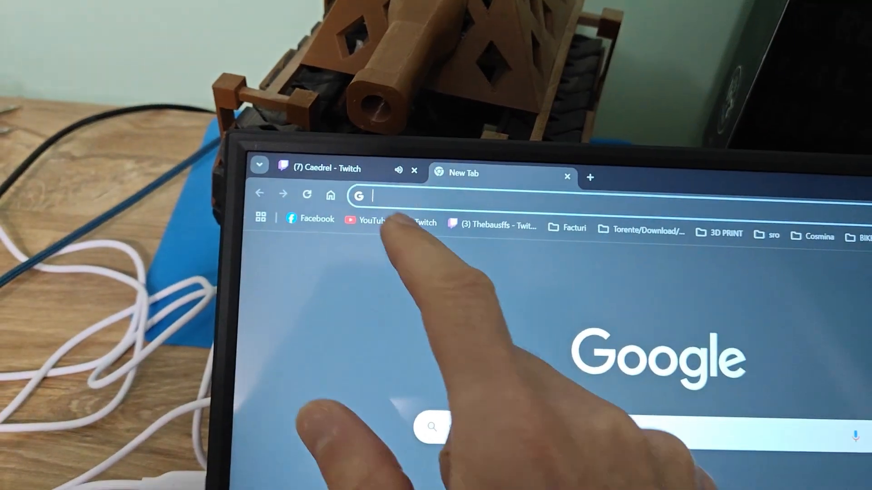
Load YouTube in the new tab and start the Asus C302C laptop-repair video.
left_click(372, 219)
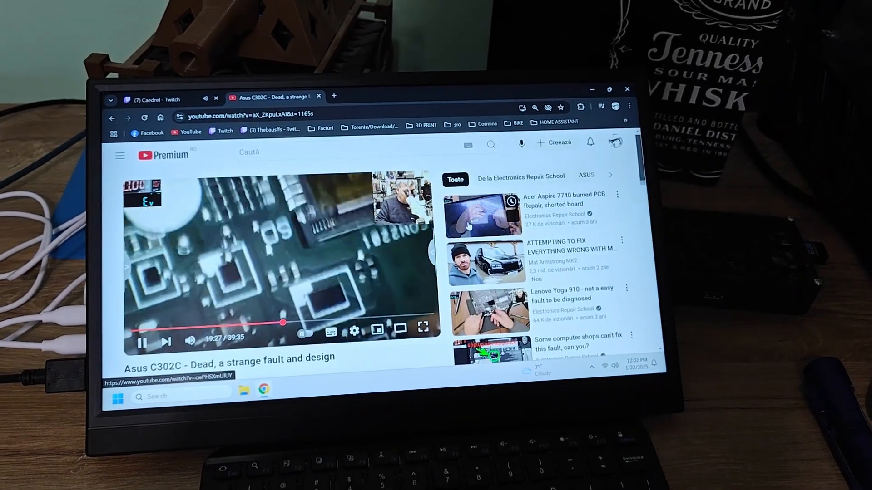
Raise the video's playback quality to 1440p HD through the player settings.
left_click(422, 329)
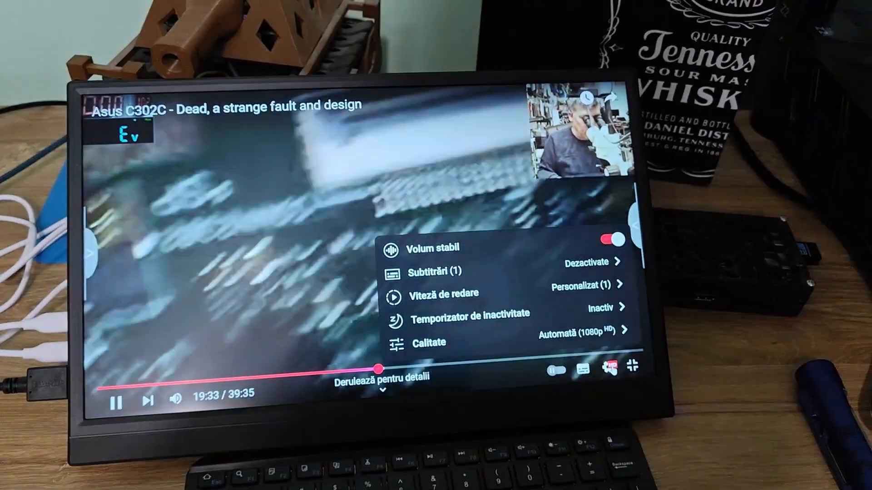
left_click(427, 342)
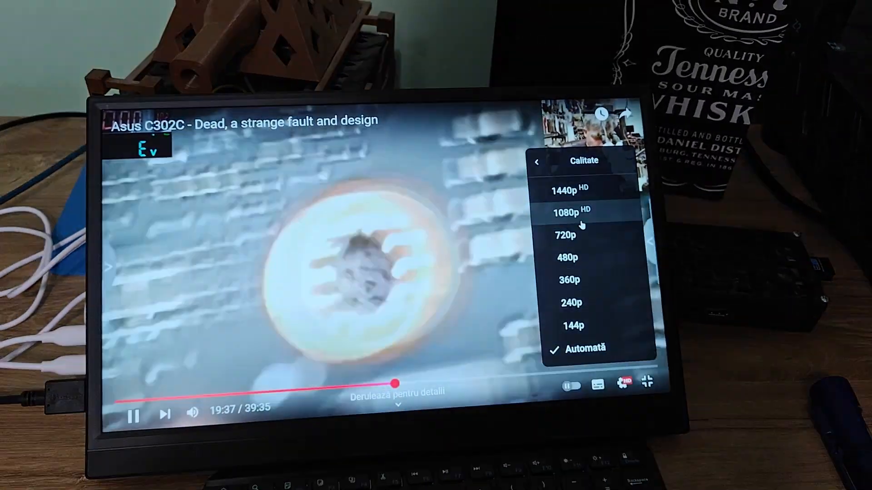
left_click(570, 211)
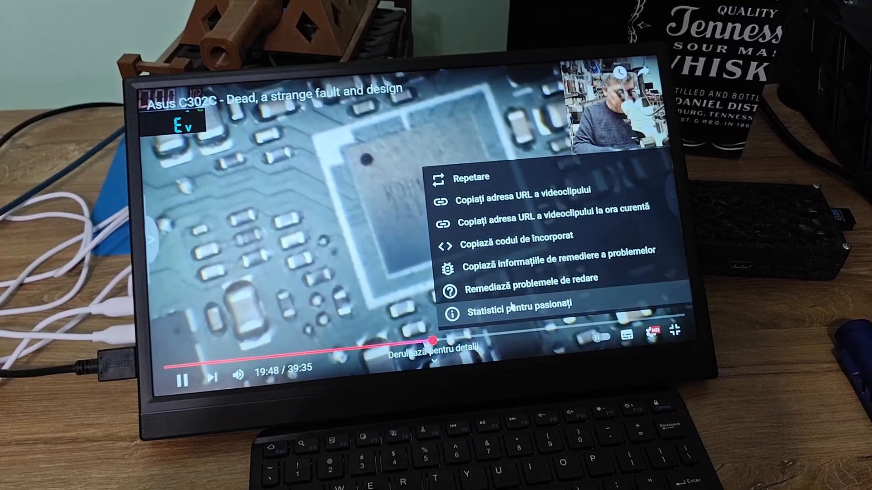
Show Statistici pentru pasionați to read the 2560x1440 resolution, then dismiss the overlay.
left_click(517, 306)
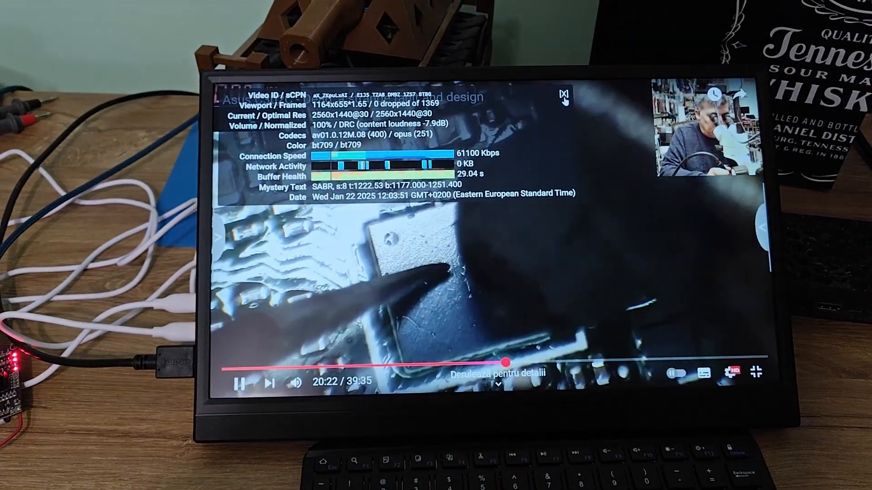
left_click(564, 92)
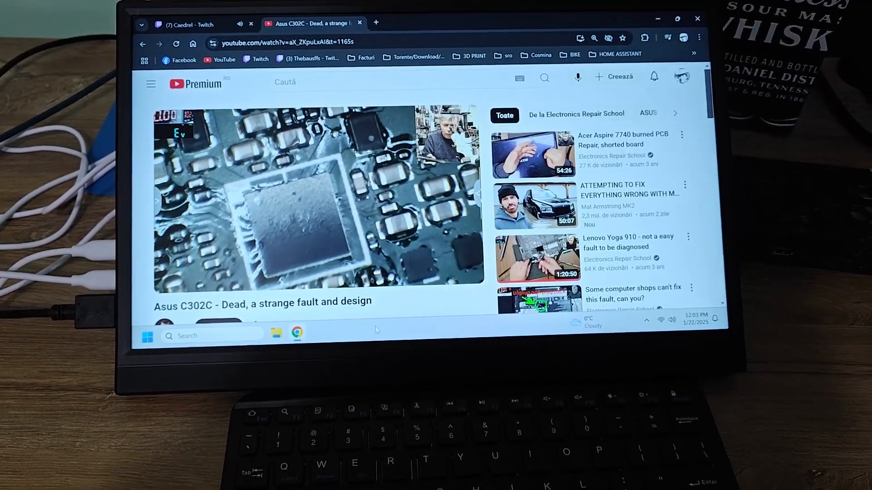
Launch Task Manager from the taskbar and view the CPU graph at about 82% utilization.
right_click(375, 330)
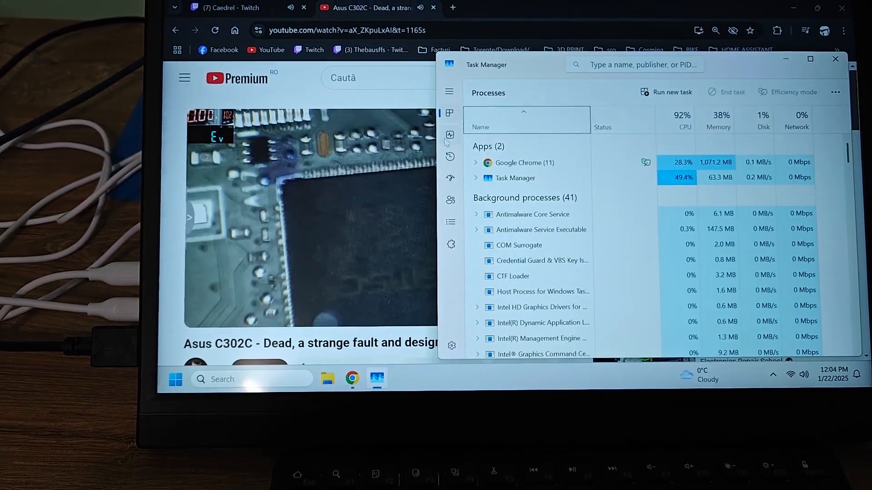
left_click(449, 134)
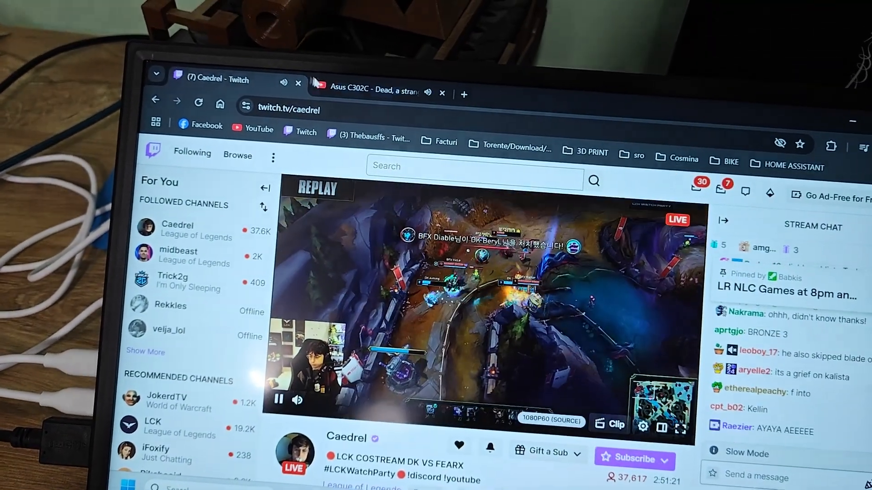
Check the YouTube video is still playing, then bring Task Manager back to the front.
left_click(356, 90)
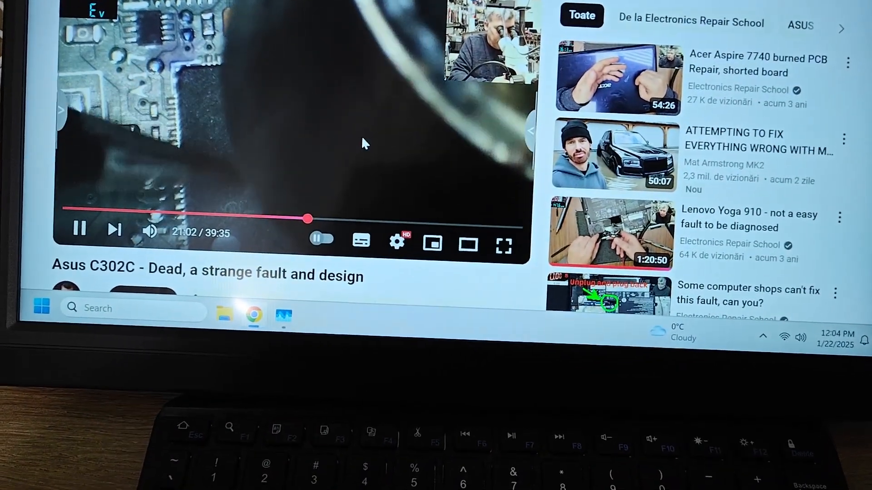
left_click(283, 315)
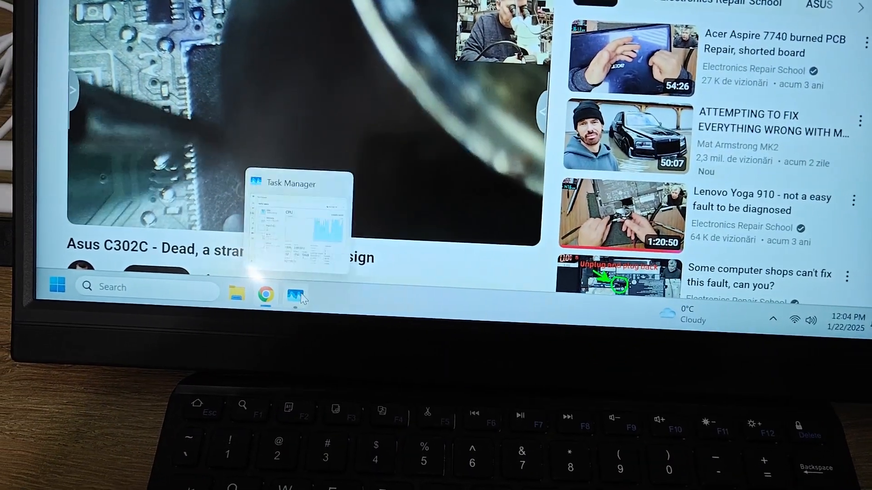
left_click(295, 294)
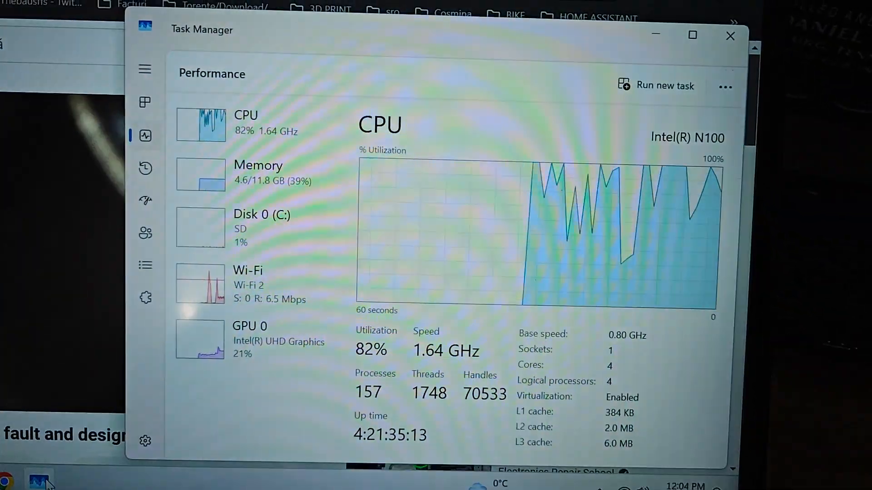